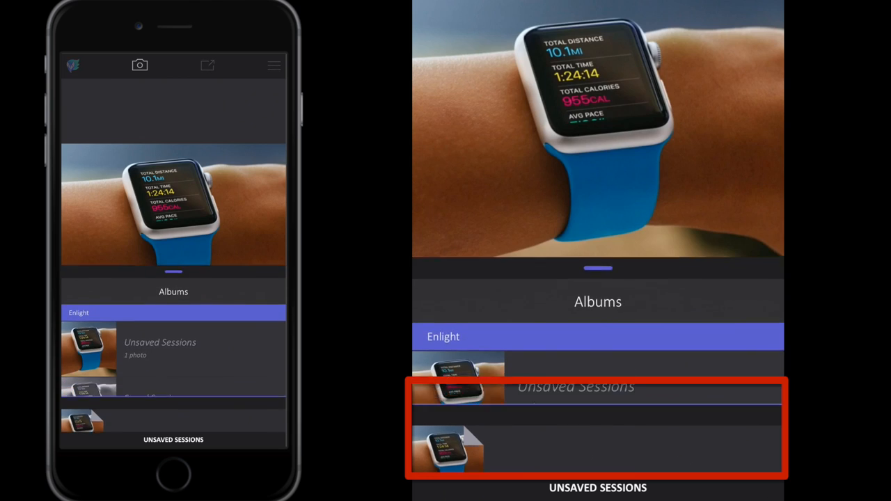
Scroll through the Enlight and My Albums lists, then reopen the watch photo from Unsaved Sessions
scroll("up", 3)
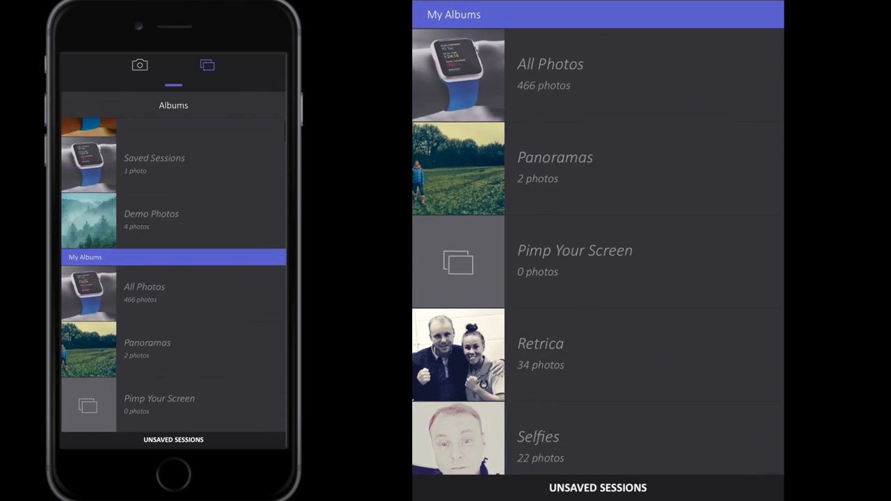
scroll("down", 3)
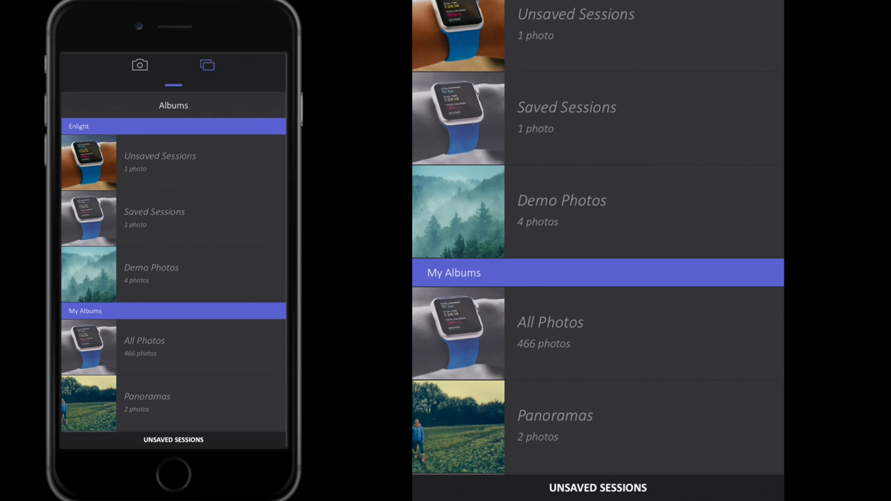
left_click(160, 163)
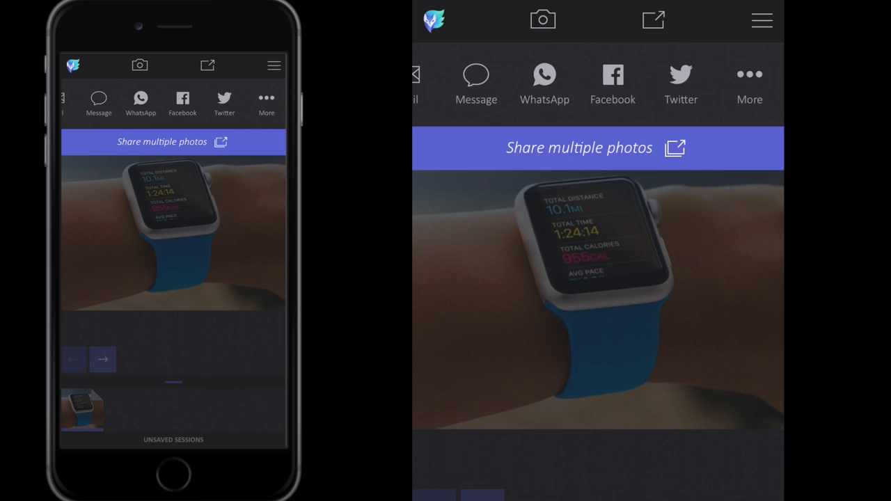
Dismiss the sharing bar and bring up Enlight's info menu from the top-left logo
left_click(221, 142)
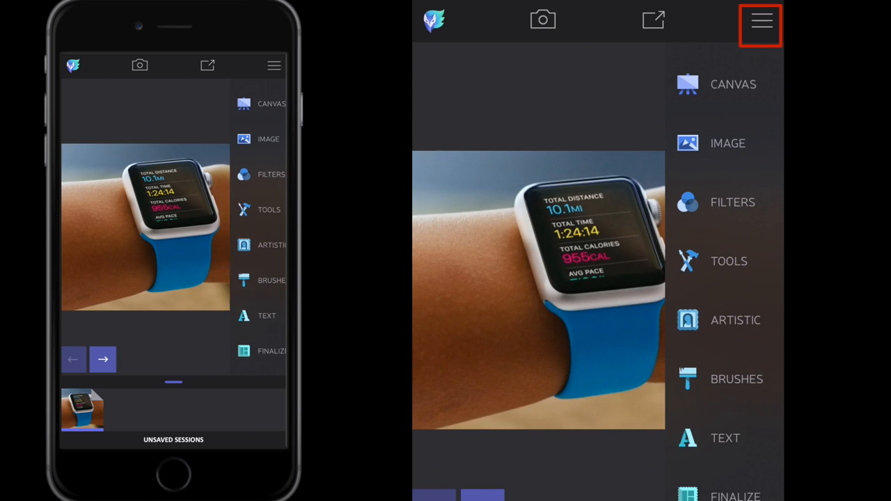
left_click(436, 19)
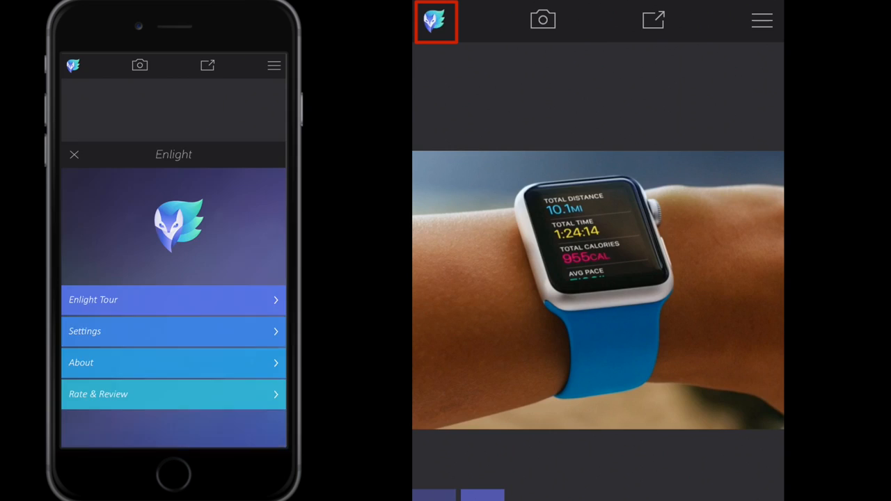
left_click(436, 22)
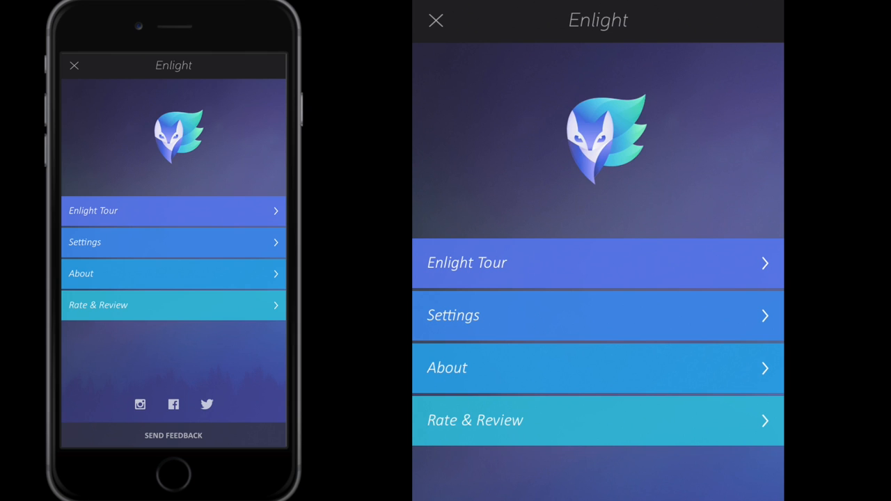
left_click(597, 367)
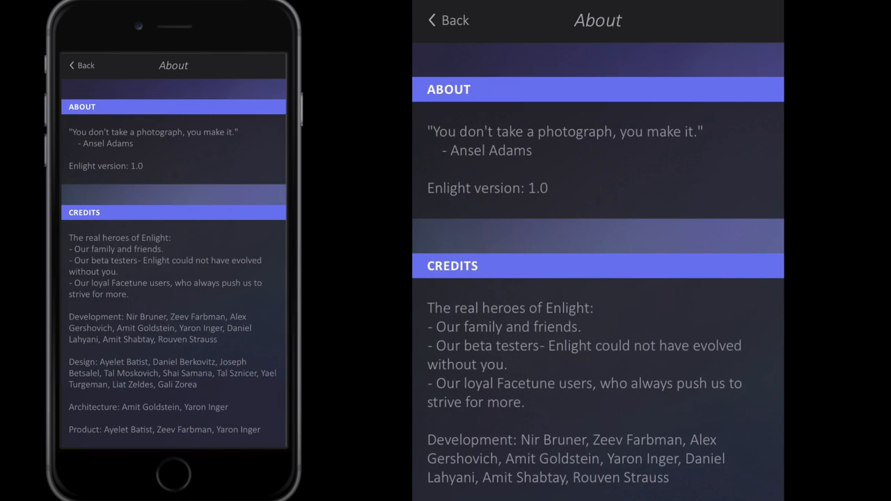
scroll("down", 3)
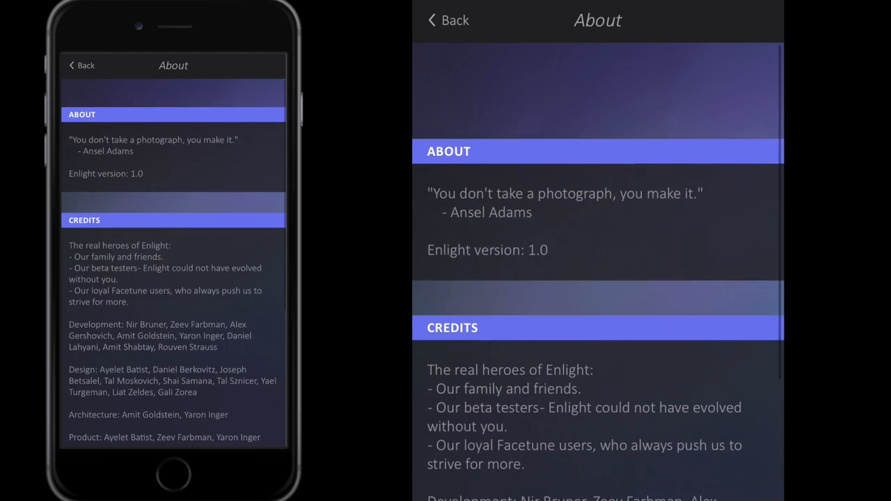
scroll("up", 3)
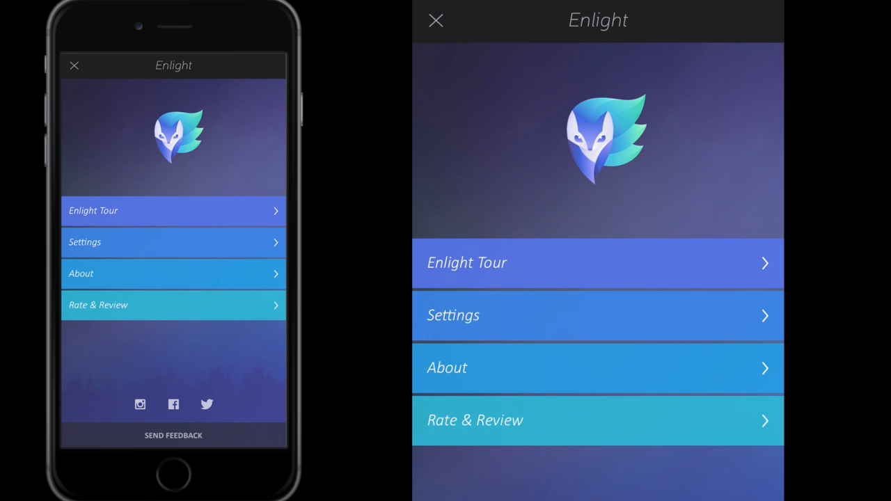
left_click(597, 314)
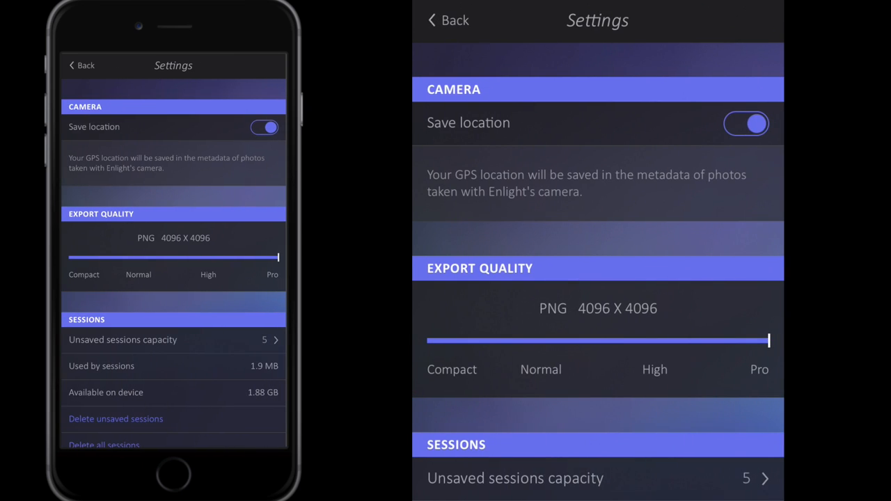
left_click(745, 123)
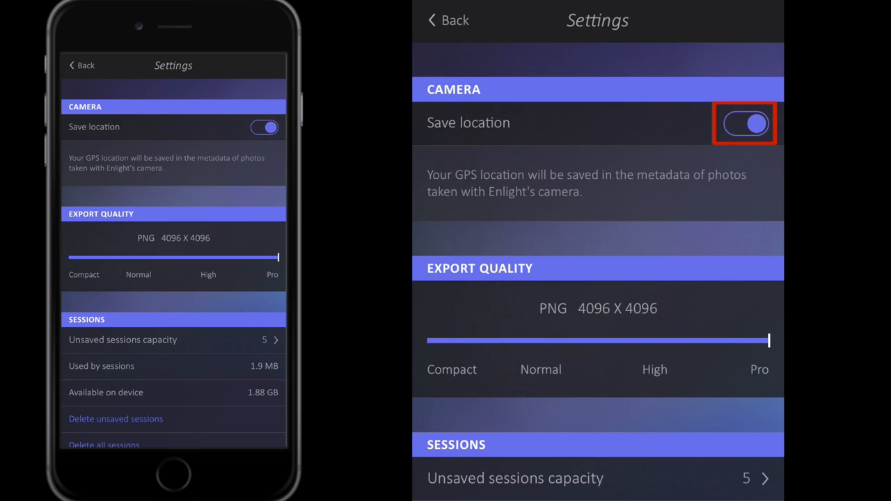
scroll("down", 3)
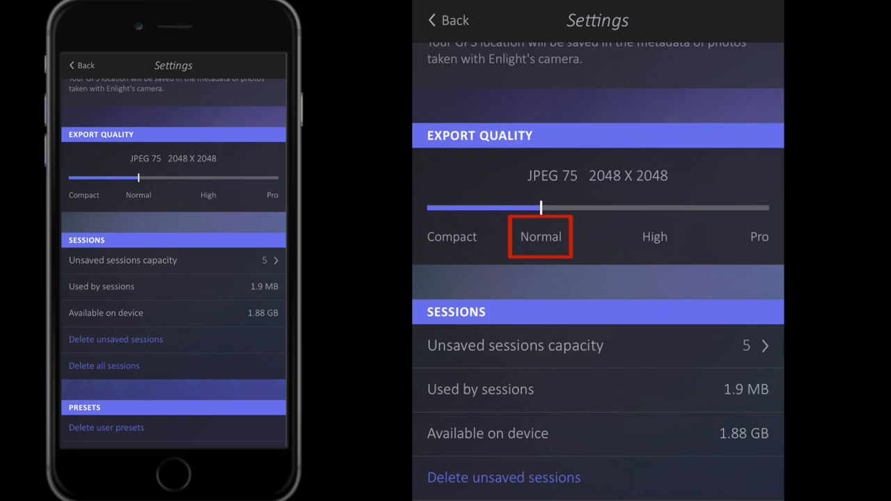
left_click(759, 236)
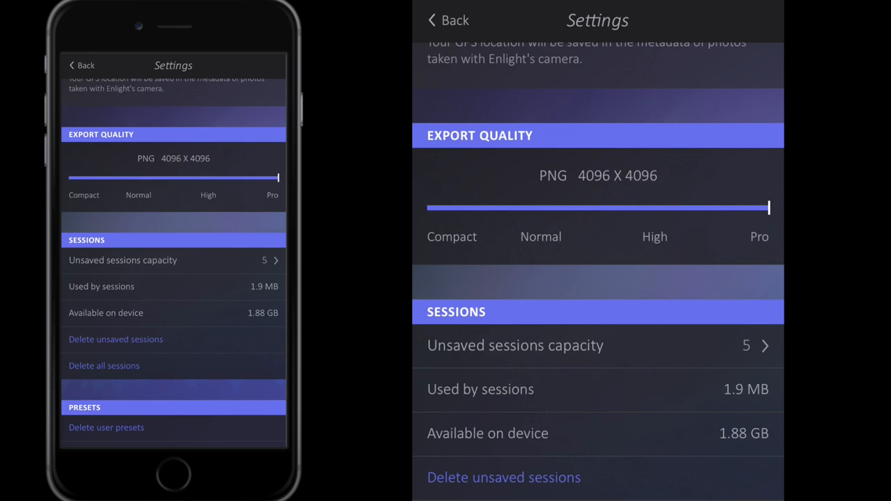
scroll("down", 3)
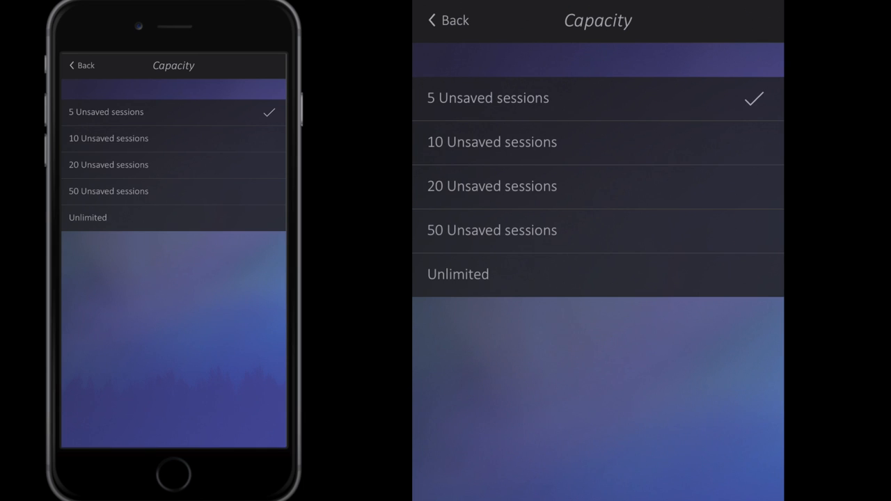
left_click(447, 20)
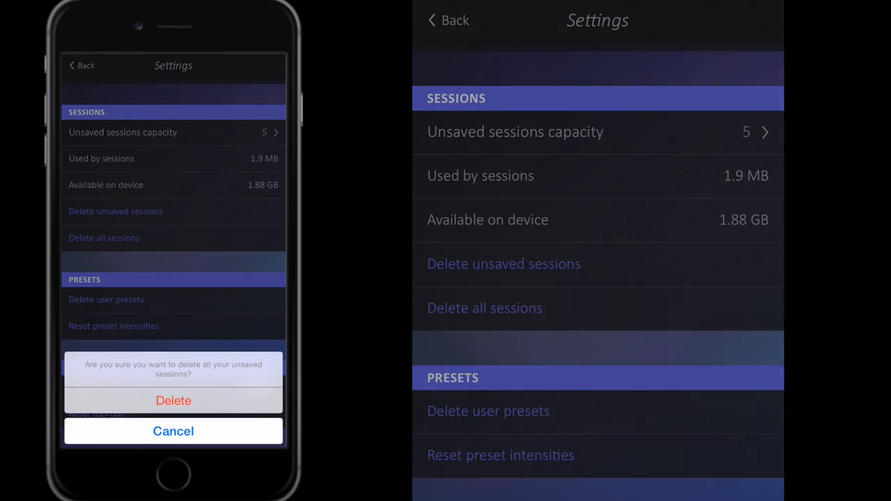
left_click(174, 431)
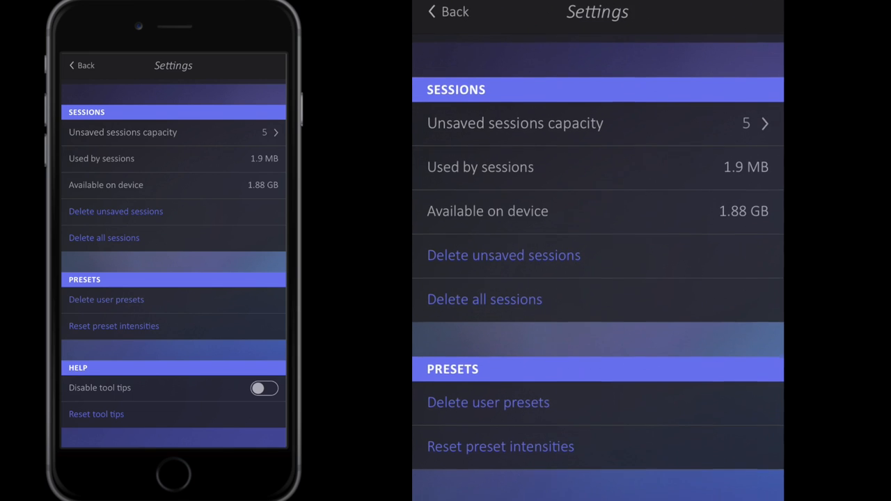
scroll("down", 3)
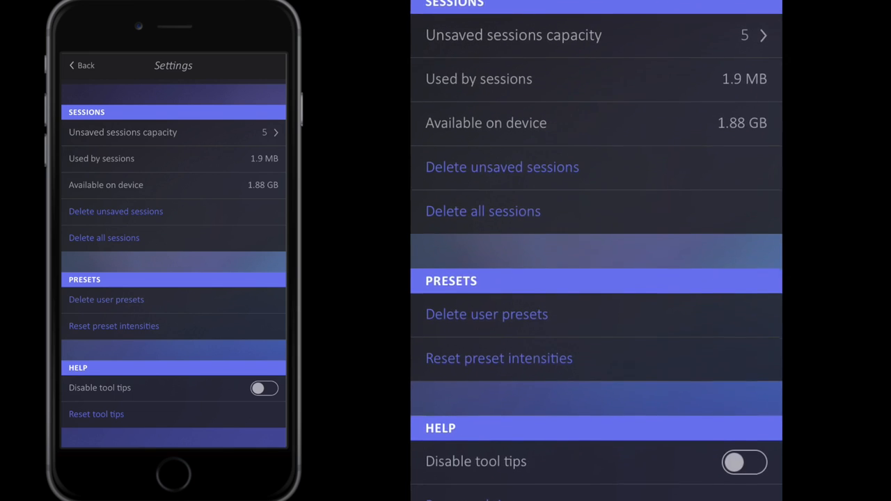
scroll("down", 3)
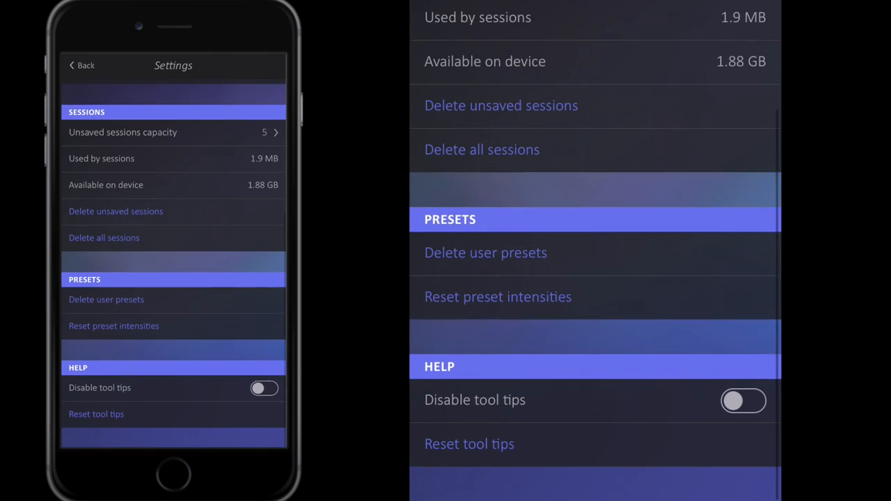
left_click(743, 400)
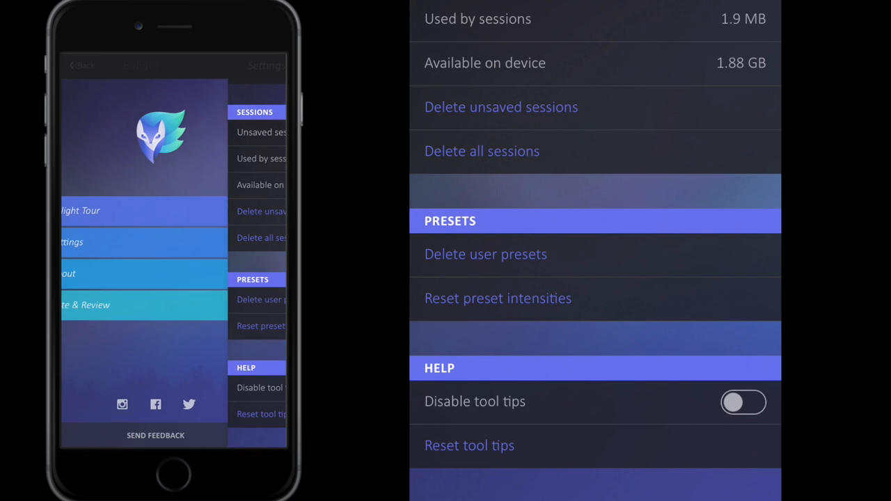
Close the info menu and show Canvas, Image, Filters, Tools and other categories beside the photo
left_click(82, 65)
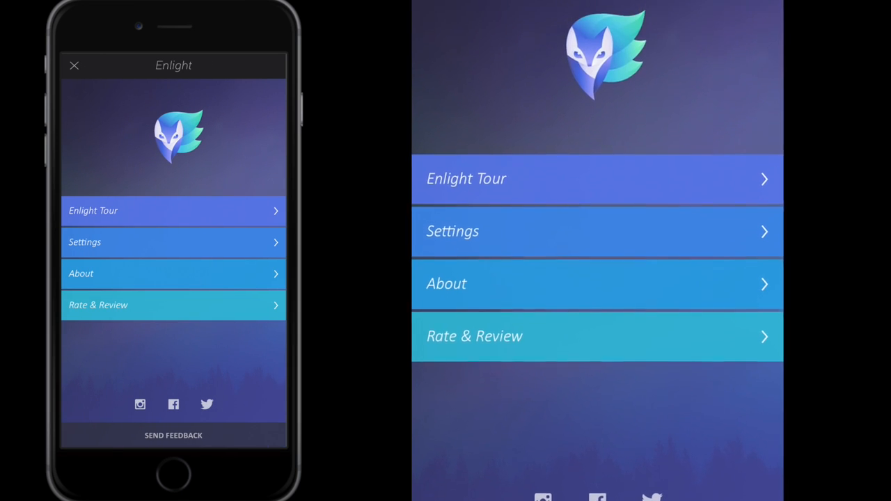
left_click(172, 210)
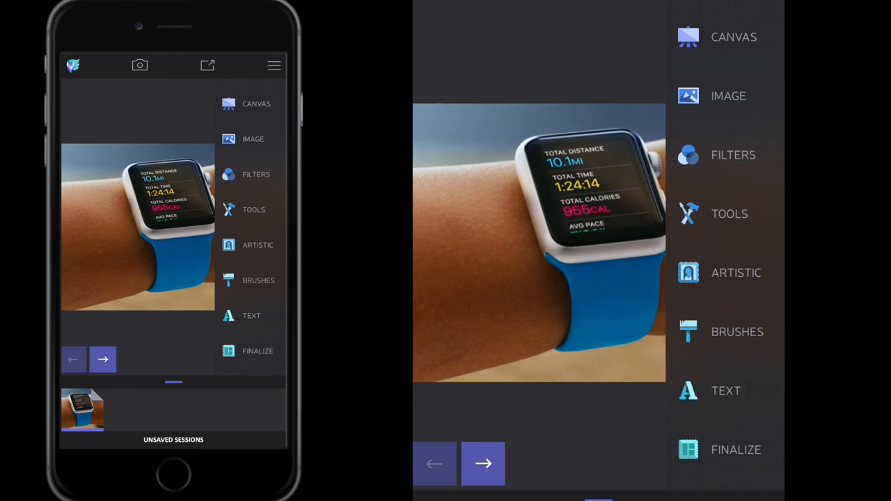
left_click(764, 23)
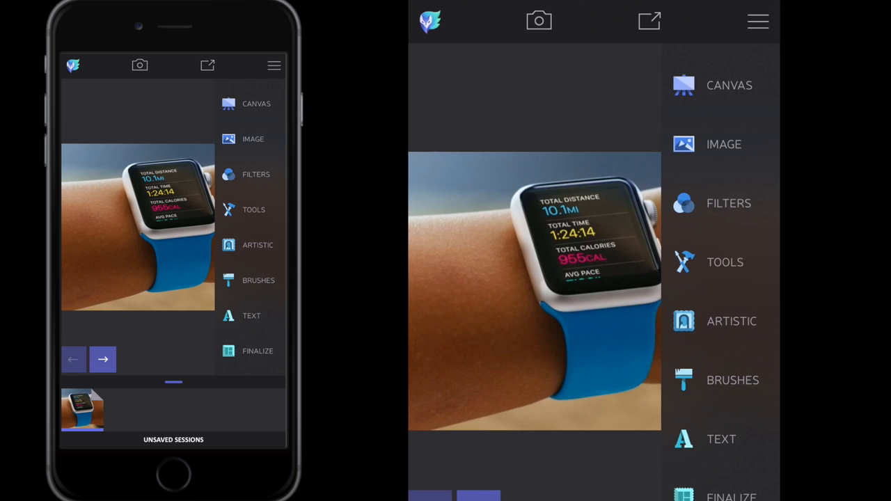
left_click(256, 103)
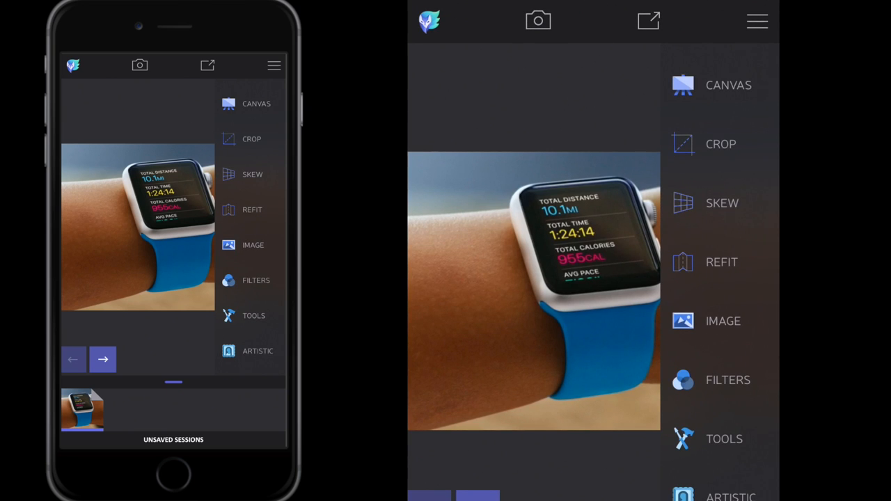
scroll("down", 3)
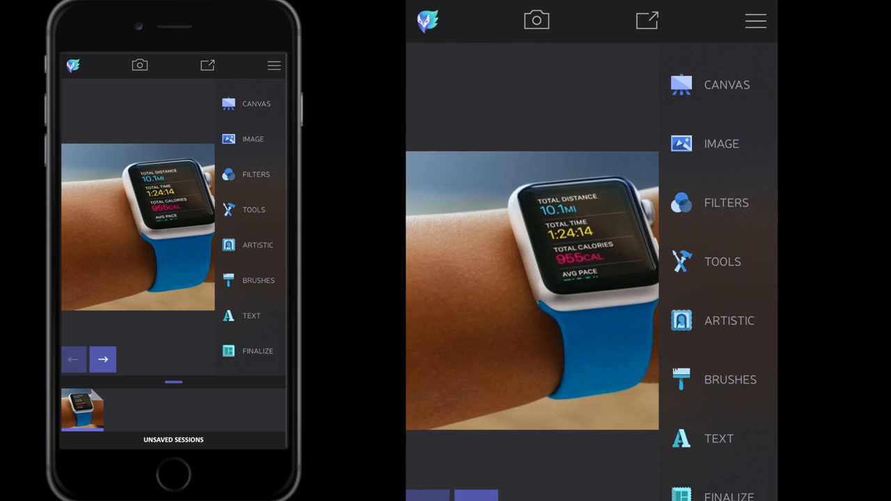
left_click(713, 143)
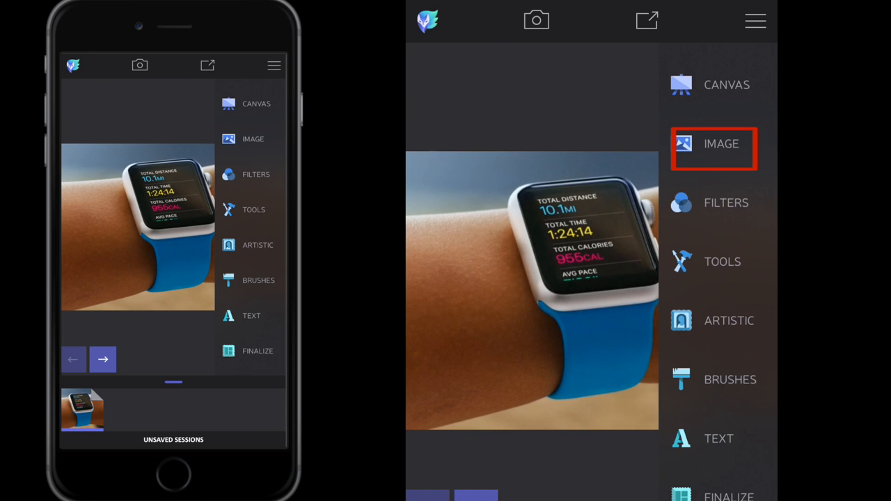
Expand the Image category to reach the Adjust presets like Contrast, High Key and HDR
left_click(713, 144)
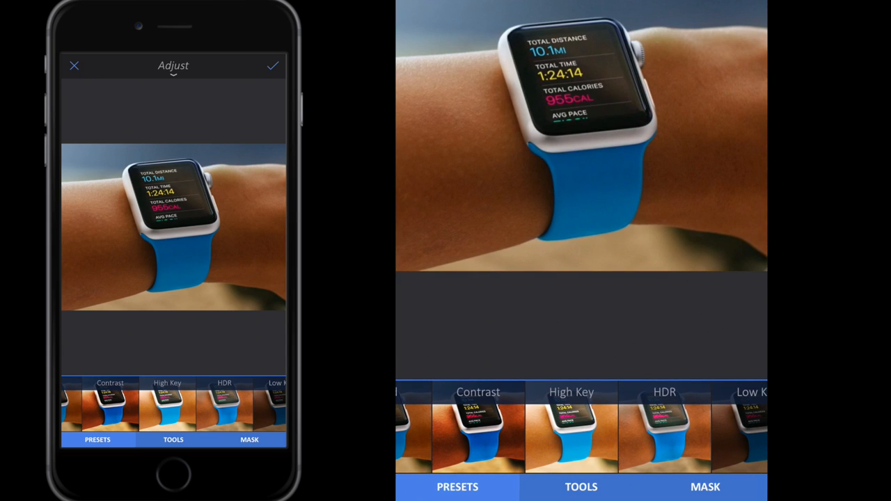
Try the Contrast preset, then apply Vivid at strength 48 and confirm it
left_click(224, 406)
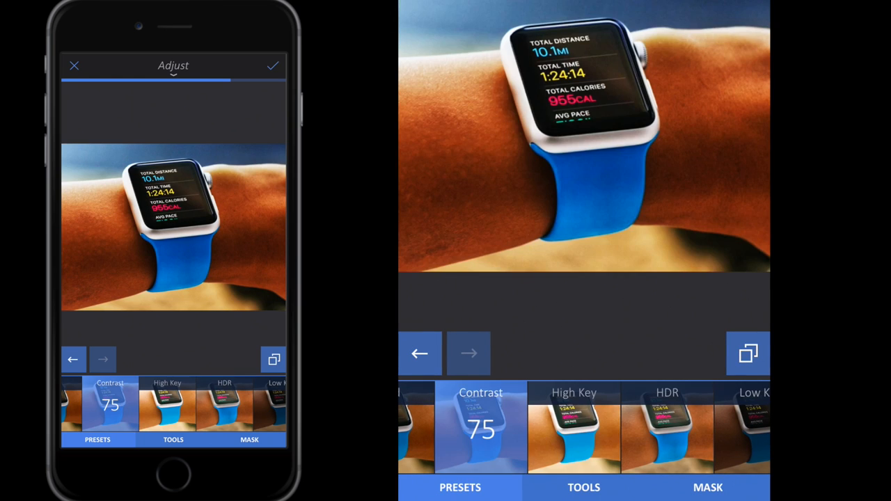
scroll("left", 3)
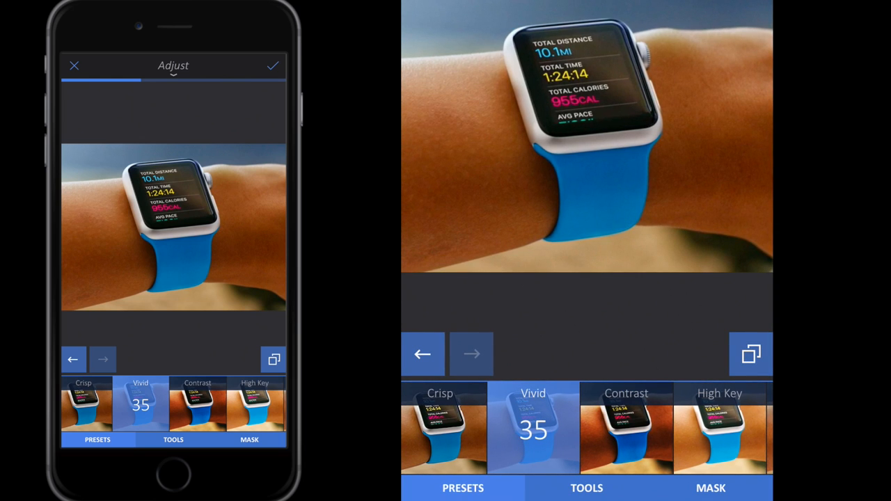
left_click(533, 427)
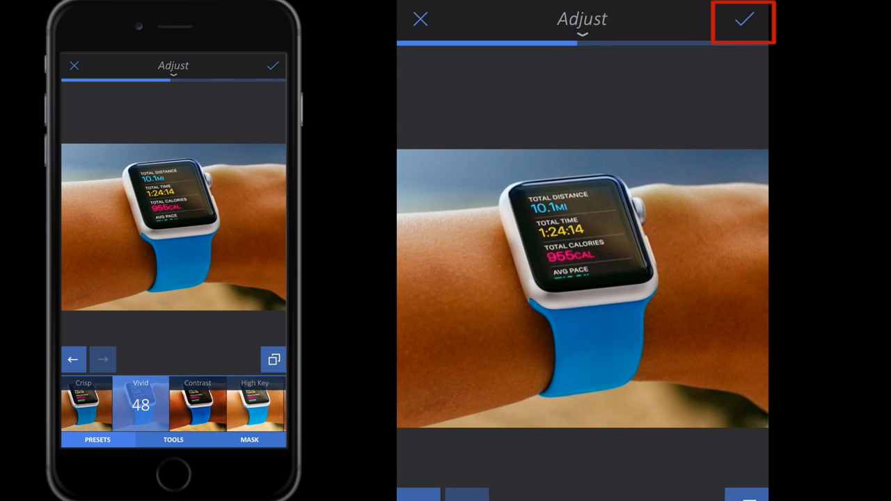
left_click(743, 20)
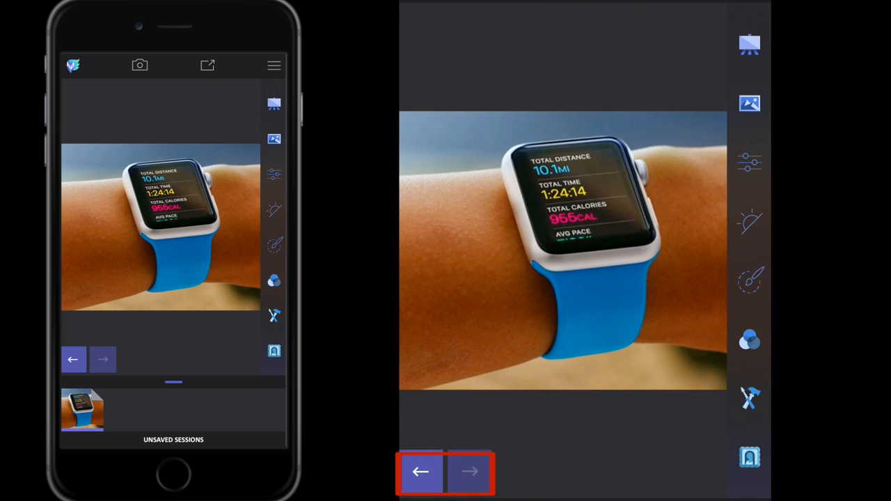
Undo the Vivid adjustment, leaving redo available, and show the labeled tool categories
left_click(103, 359)
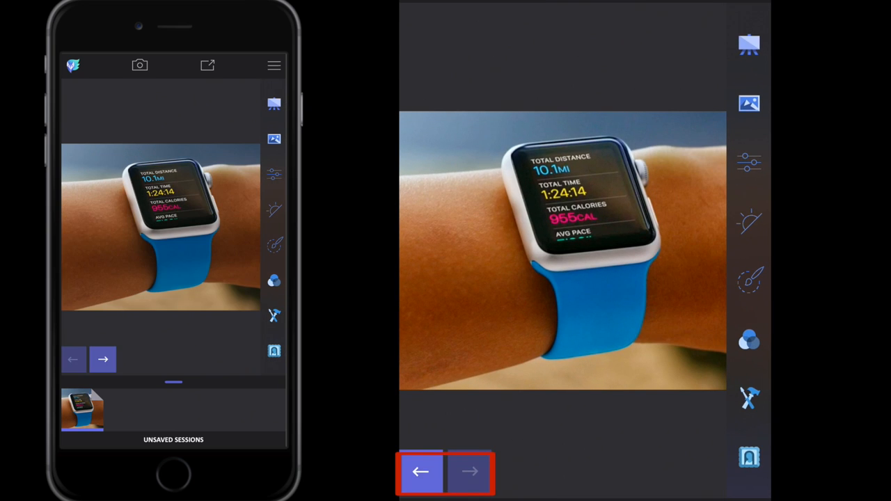
left_click(470, 472)
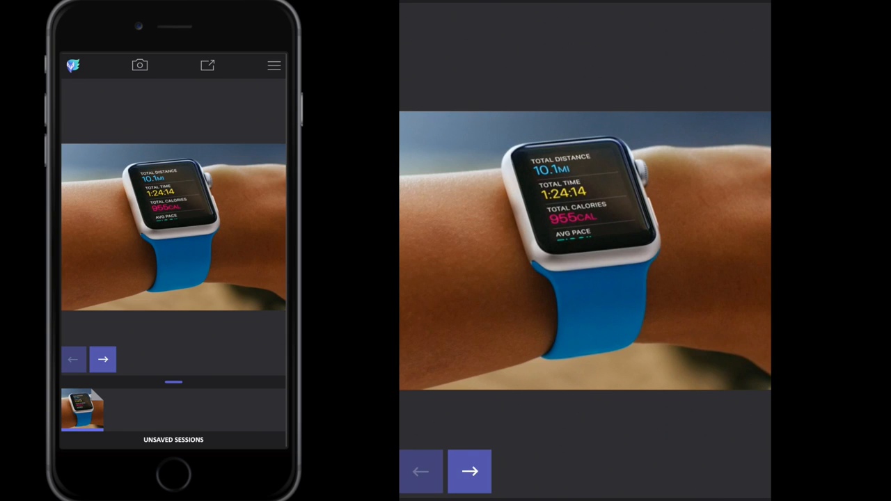
left_click(274, 65)
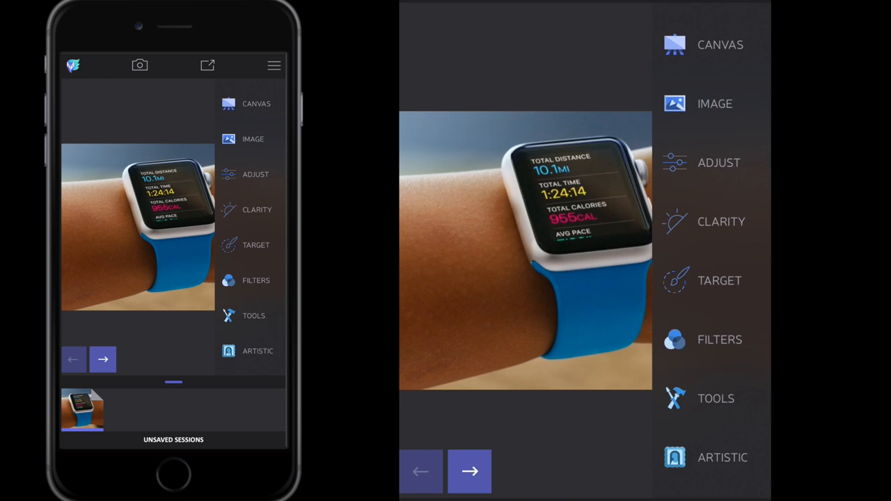
Preview the Clarity presets, then move on to the Target tool's exposure and hue controls
left_click(257, 210)
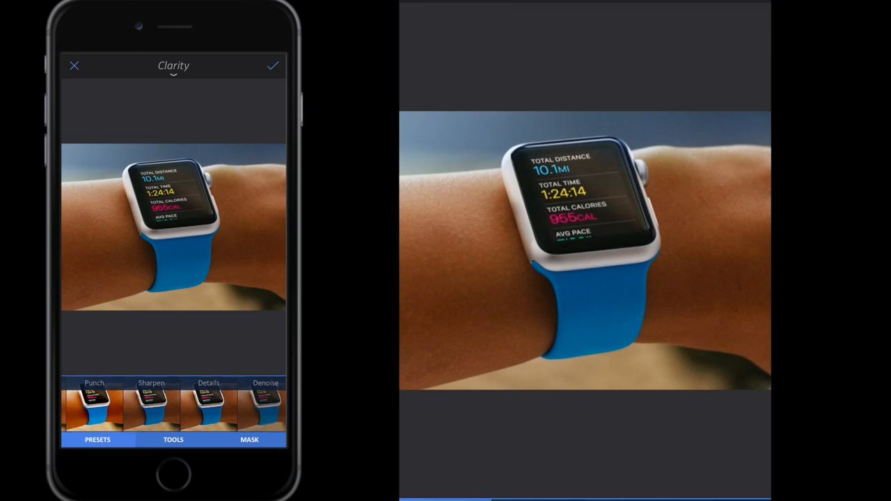
scroll("left", 3)
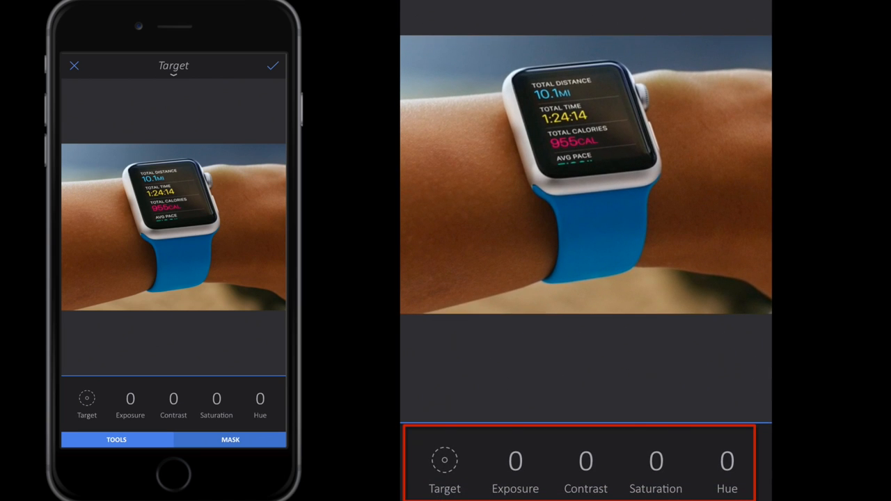
Close the Target tool without changes, returning to the menu with Image expanded
left_click(173, 404)
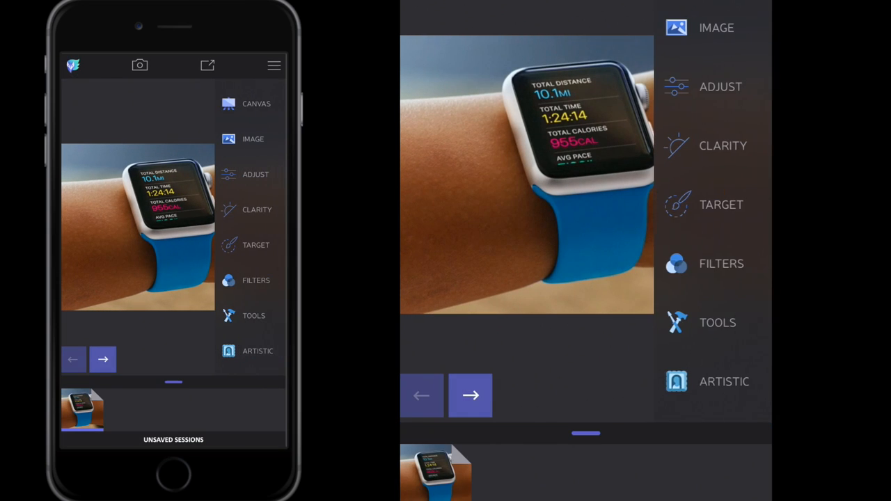
Expand Filters to list Analog, BW and Duo, briefly previewing the Analog presets
scroll("down", 3)
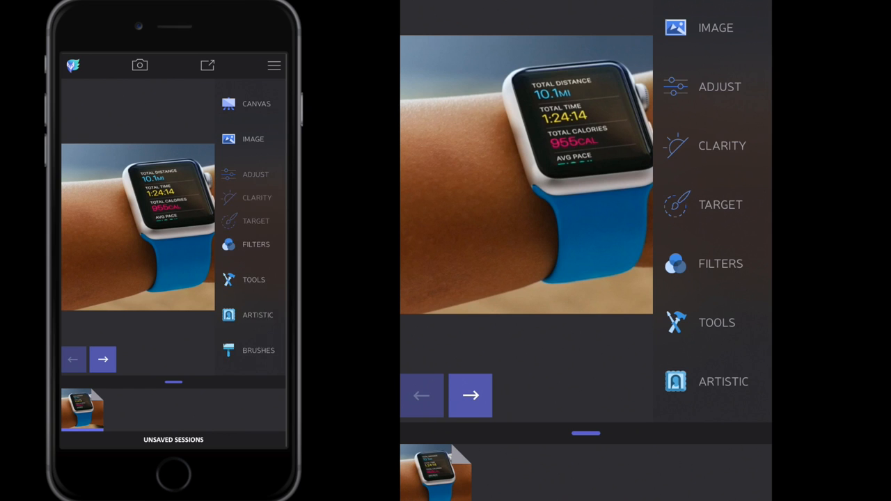
left_click(255, 244)
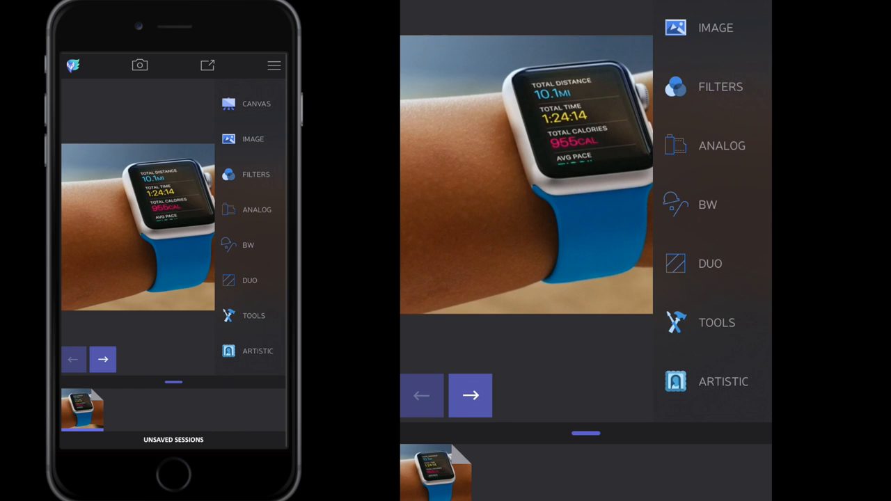
left_click(257, 209)
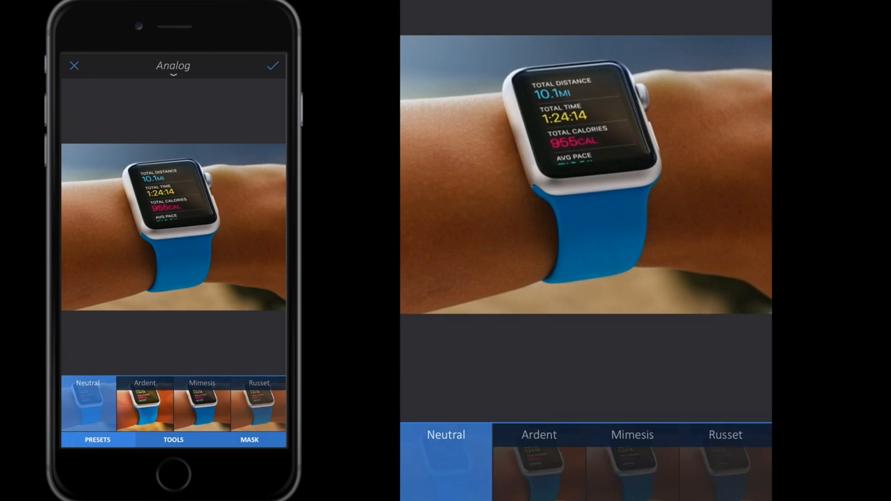
left_click(169, 403)
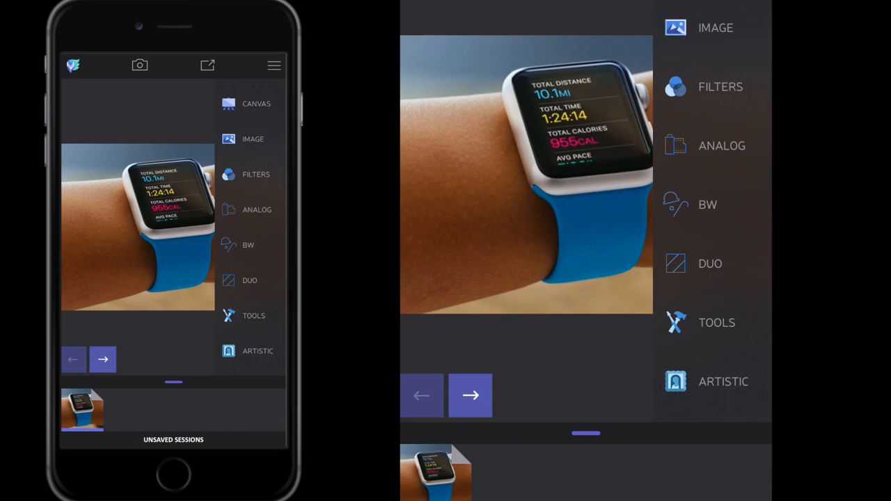
left_click(248, 244)
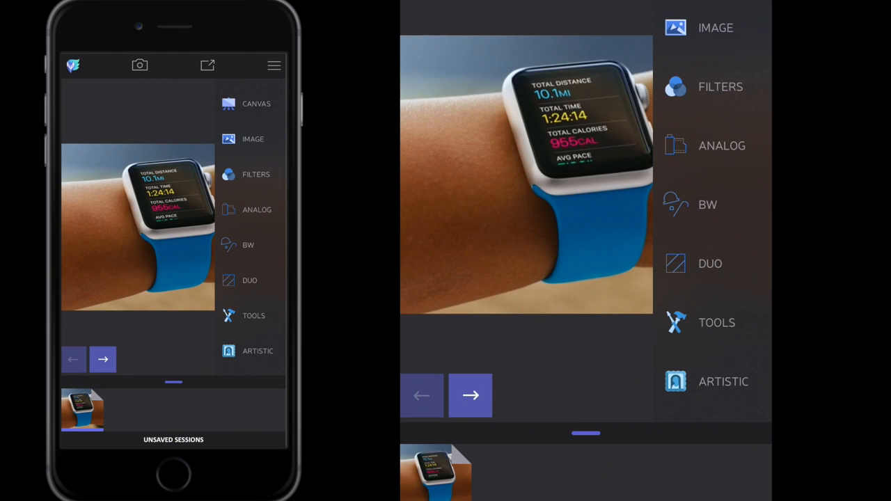
Open Duo, start a custom preset and position the Radial circle around the watch face
left_click(249, 279)
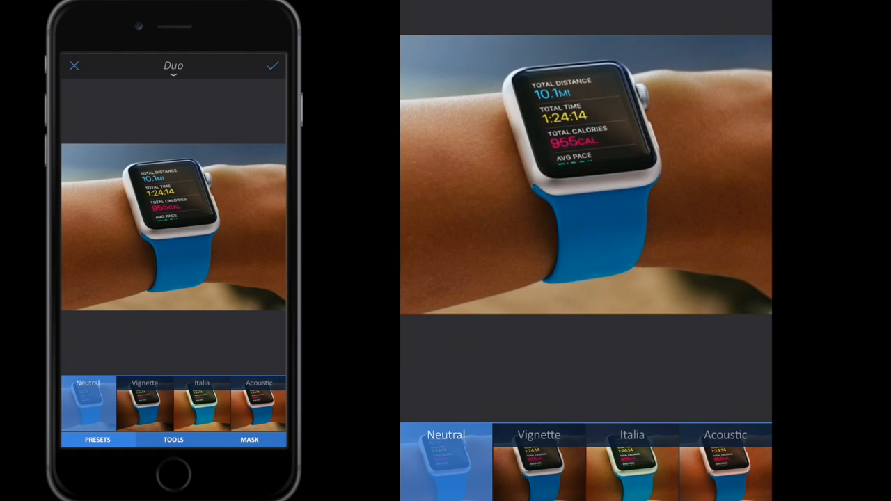
left_click(144, 404)
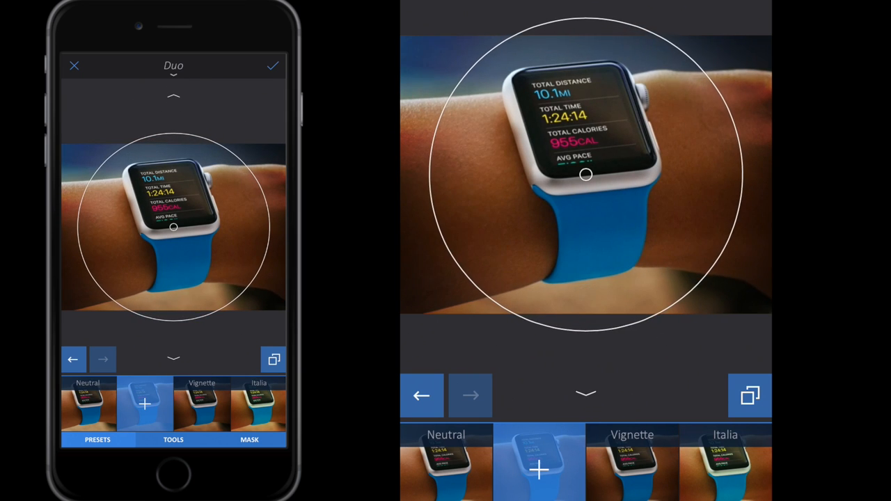
left_click_drag(586, 175, 573, 148)
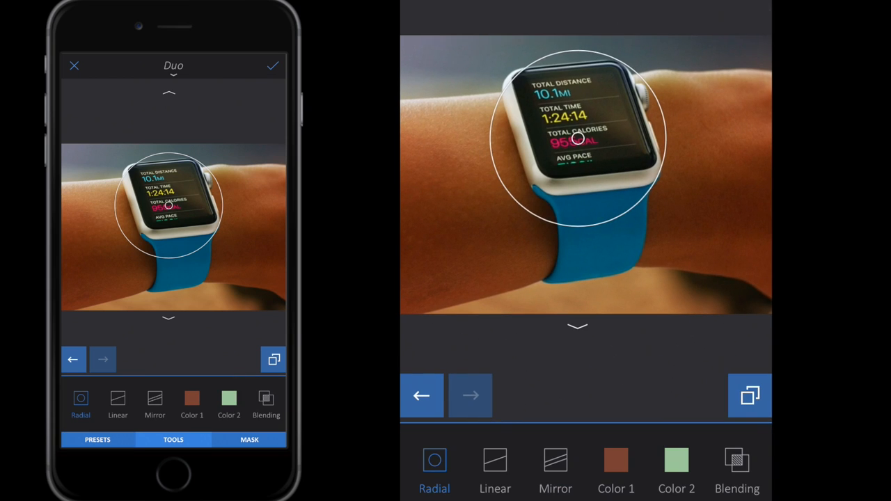
Try a linear Duo gradient moved up over the watch screen, then a mirrored one
left_click(495, 470)
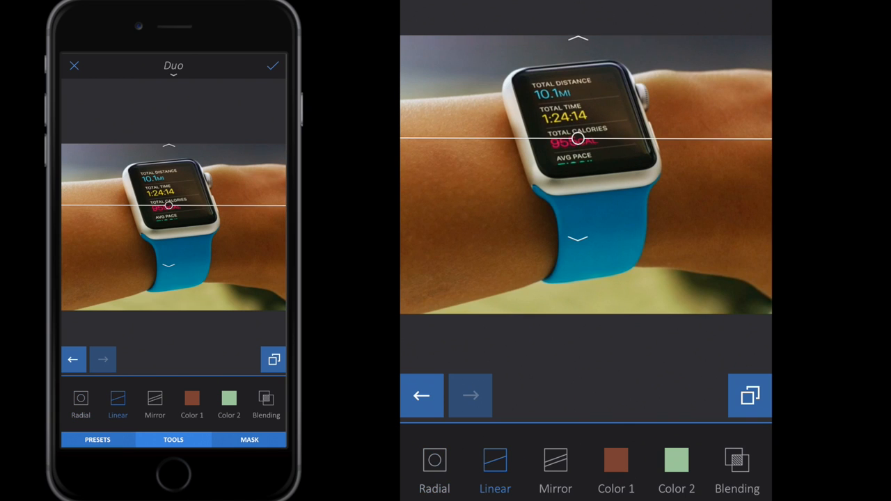
left_click_drag(579, 139, 582, 84)
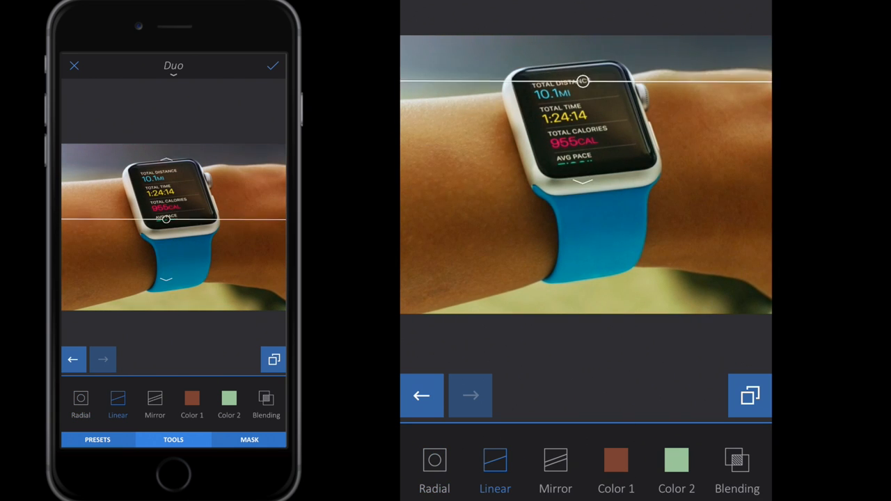
left_click(555, 469)
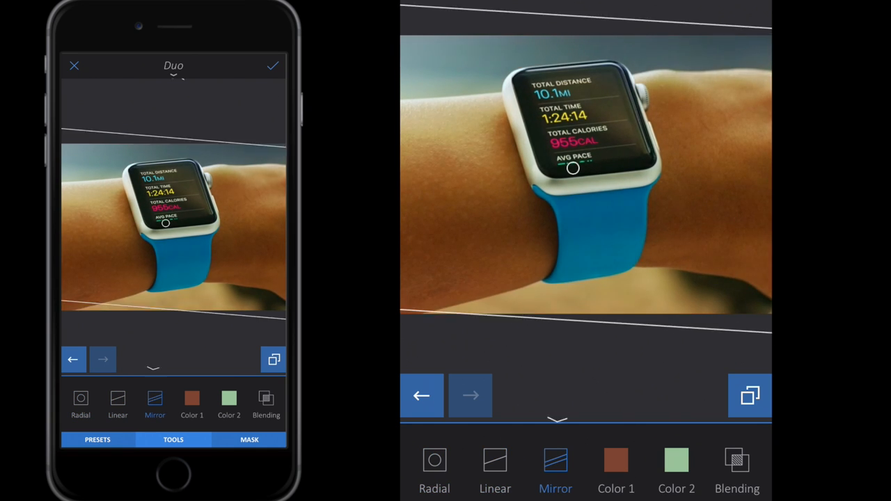
Preview the Soft Light blend mode, then cancel Duo without applying it
left_click(266, 403)
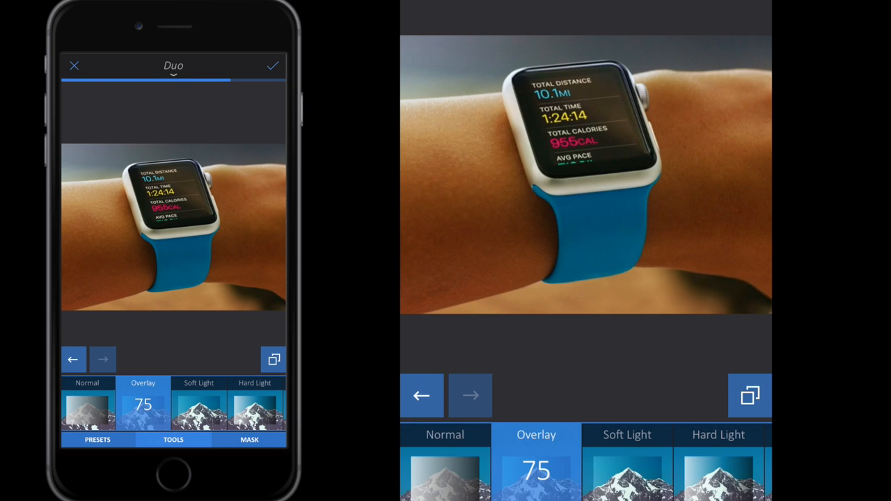
left_click(198, 403)
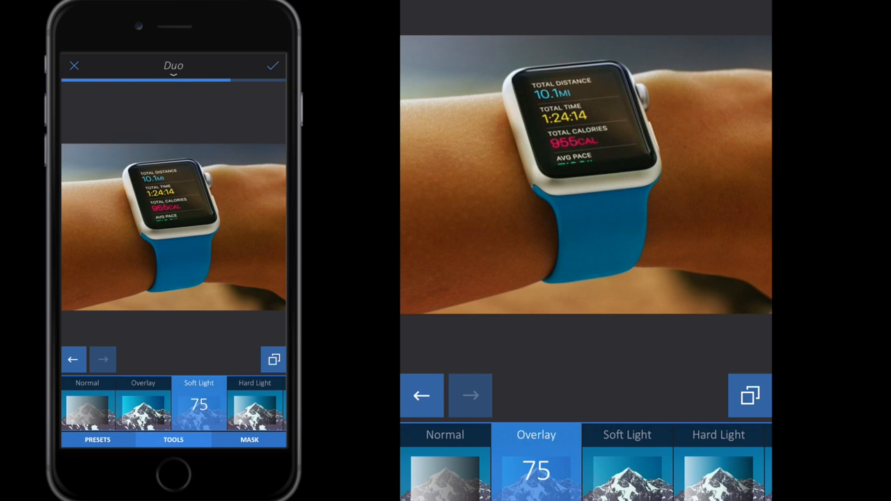
left_click(255, 403)
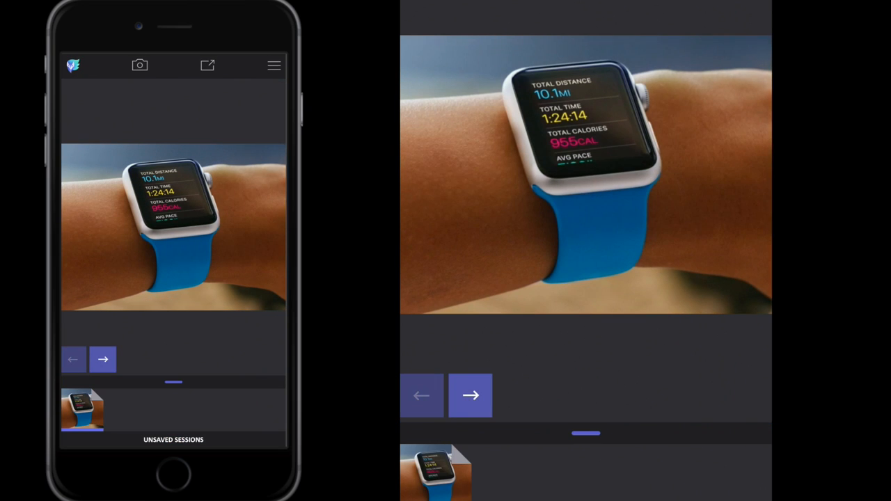
Preview the 4B Xhatch pencil sketch from Artistic > Sketch, then discard it
left_click(273, 64)
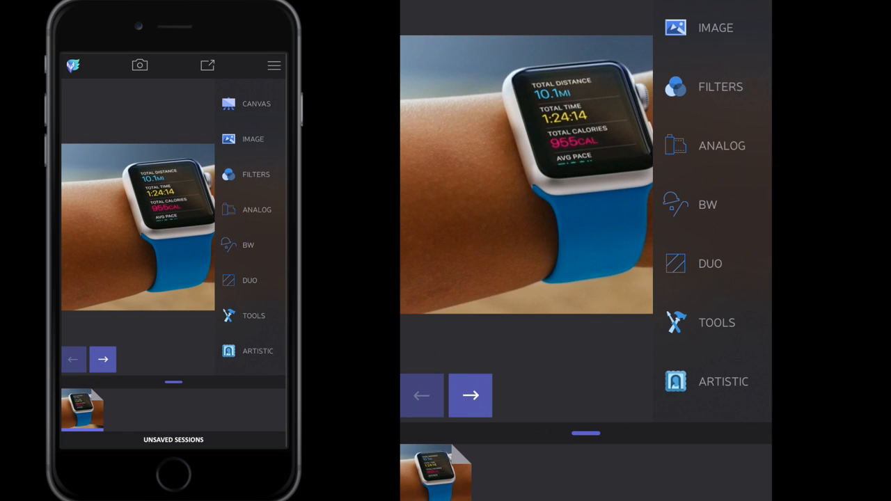
scroll("down", 3)
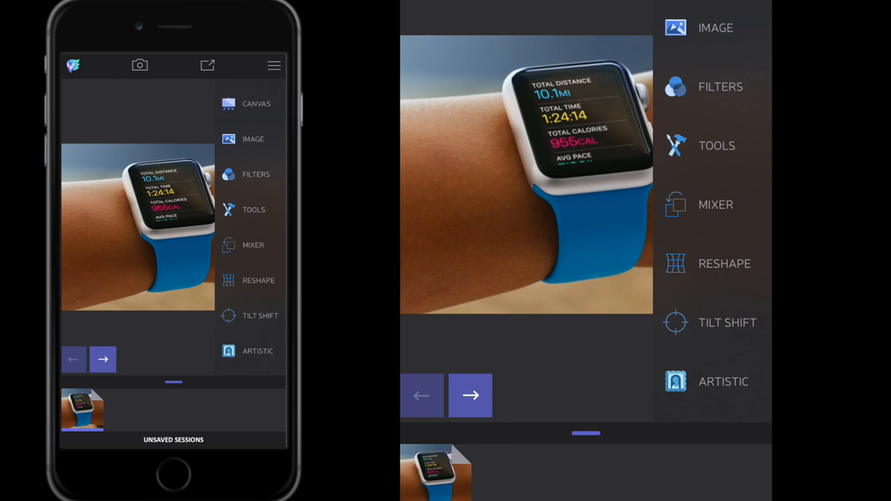
scroll("down", 3)
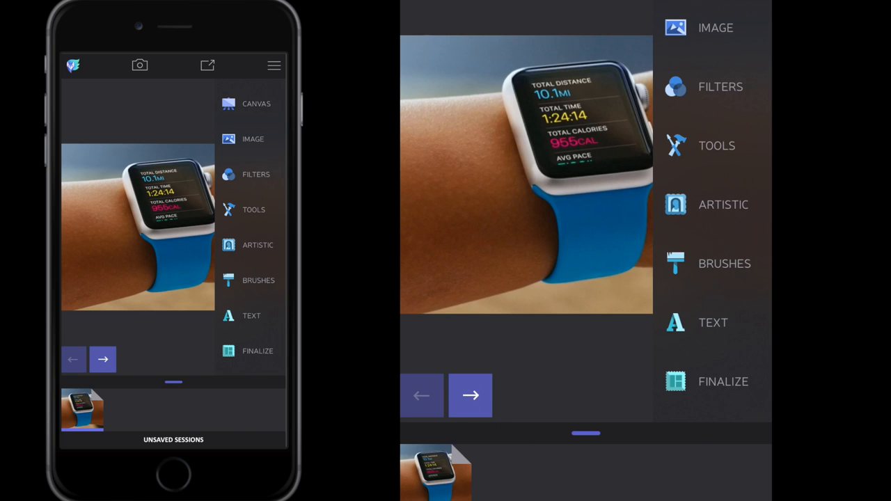
scroll("up", 3)
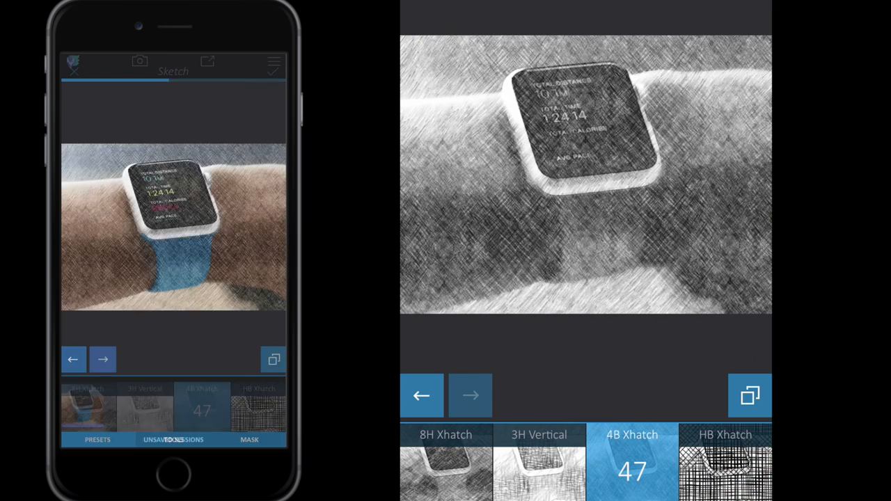
left_click(274, 65)
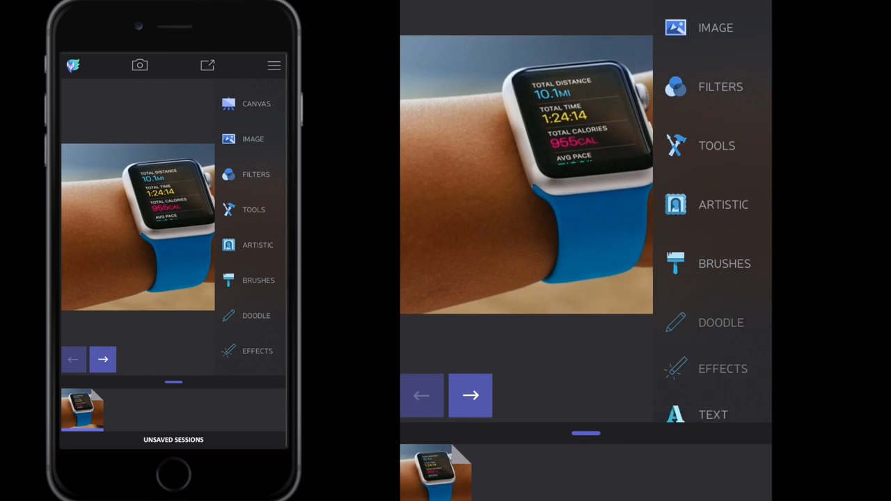
Browse the Decals lettering stickers under Text, then close Decals without adding one
scroll("down", 3)
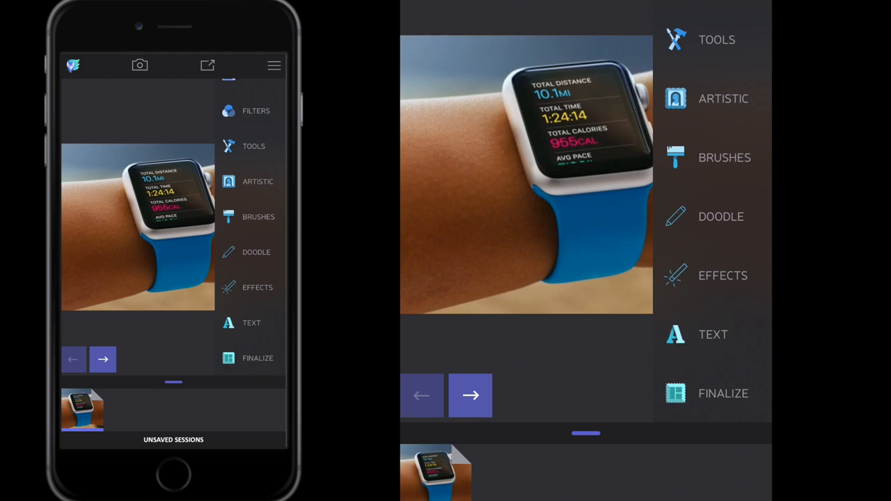
scroll("up", 3)
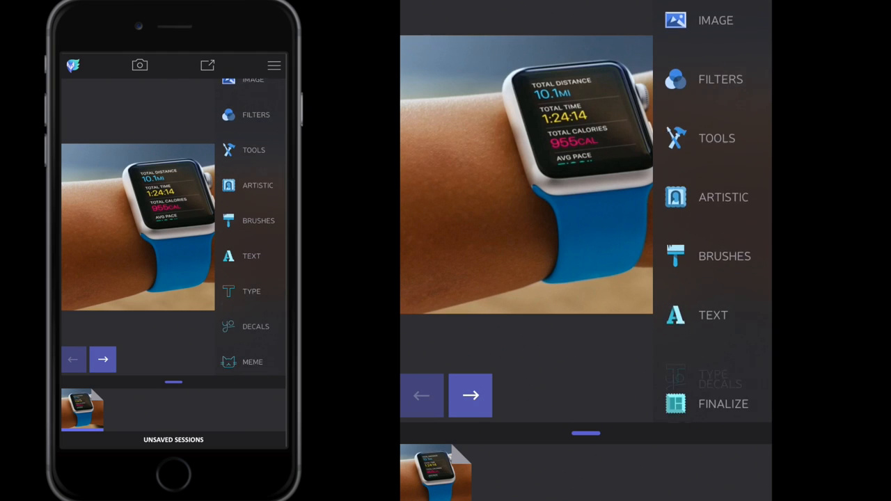
scroll("down", 3)
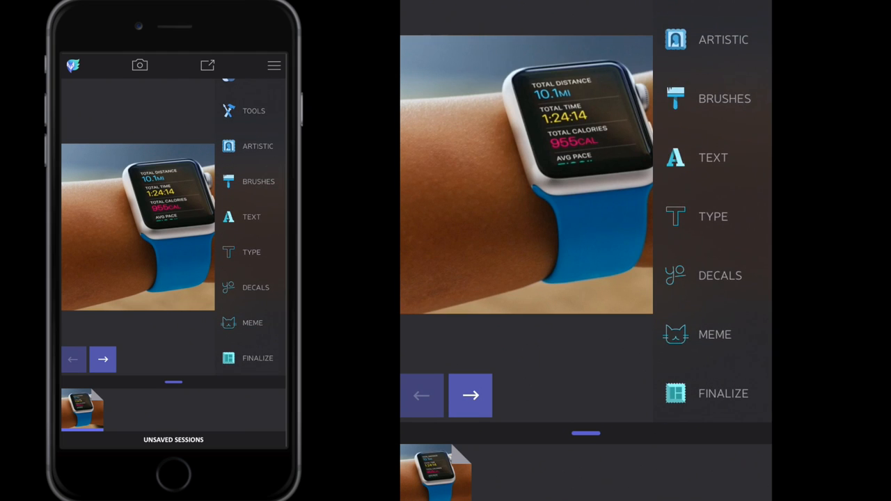
left_click(256, 287)
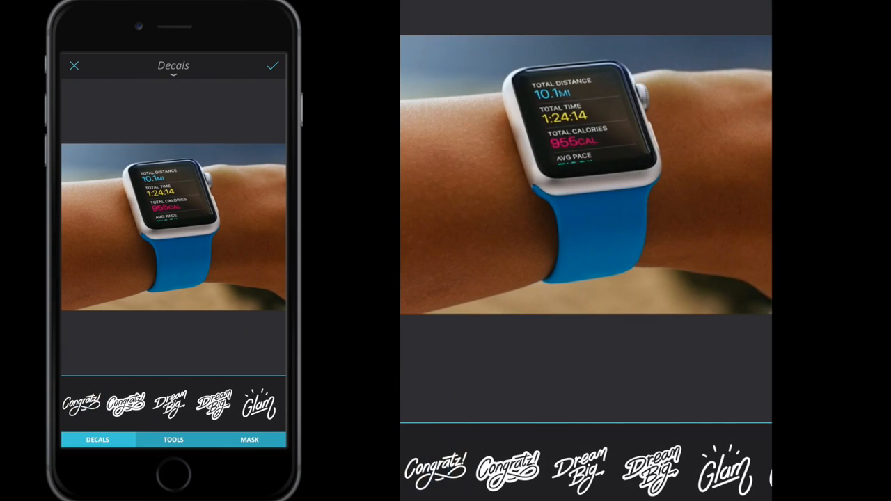
left_click(258, 404)
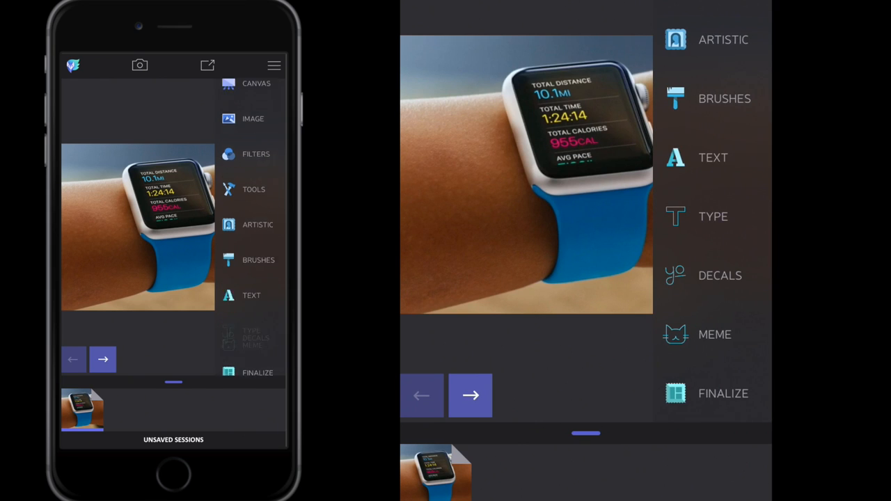
Preview Instafit's background patterns and cancel, then open Collage with a two-panel grid
scroll("down", 3)
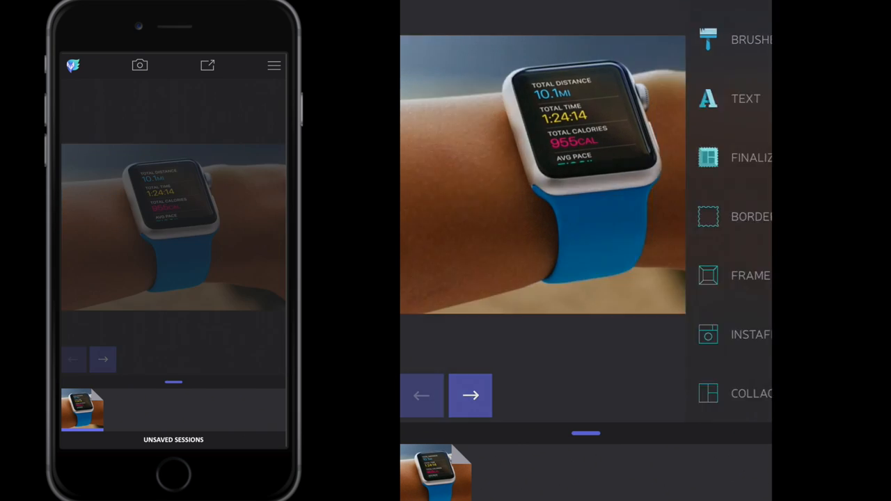
left_click(707, 334)
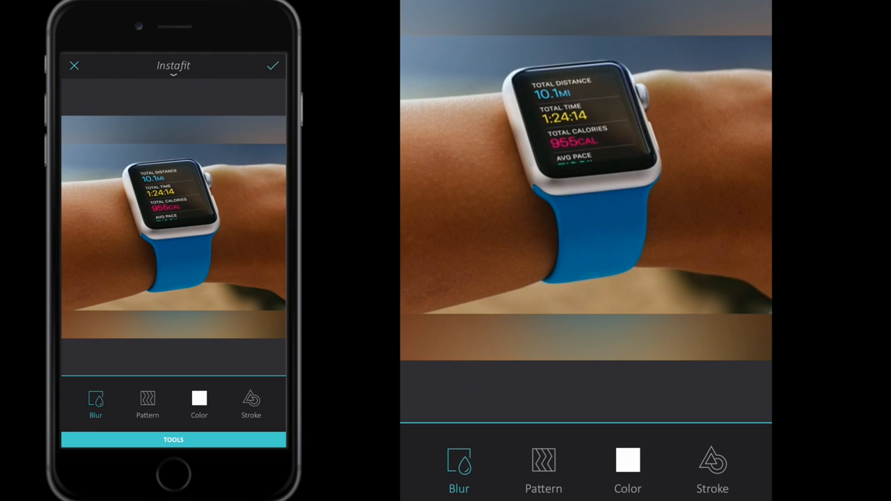
left_click(147, 404)
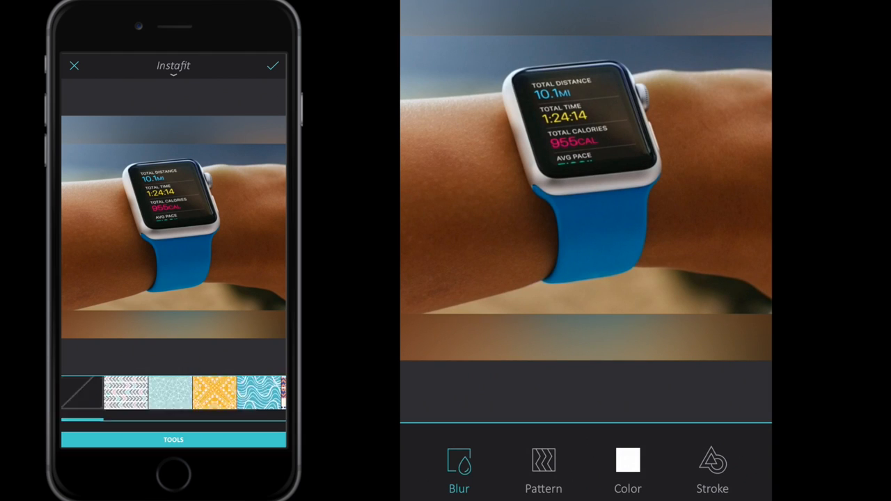
left_click(254, 392)
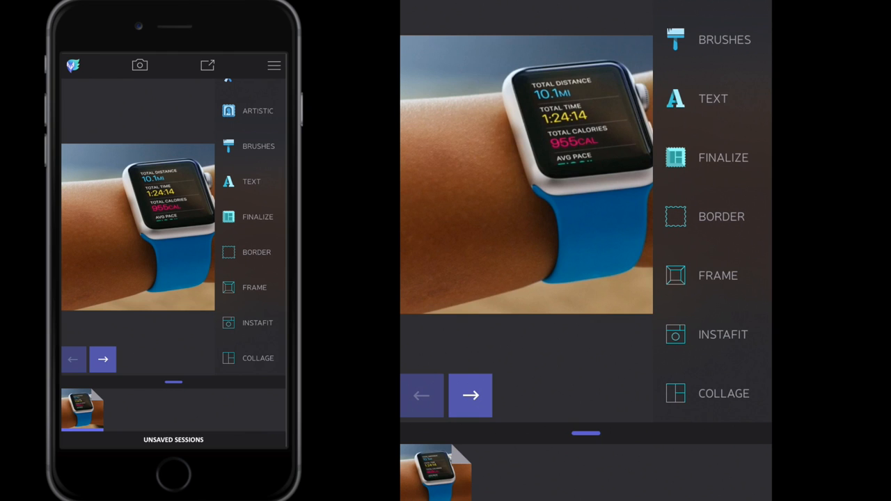
left_click(257, 358)
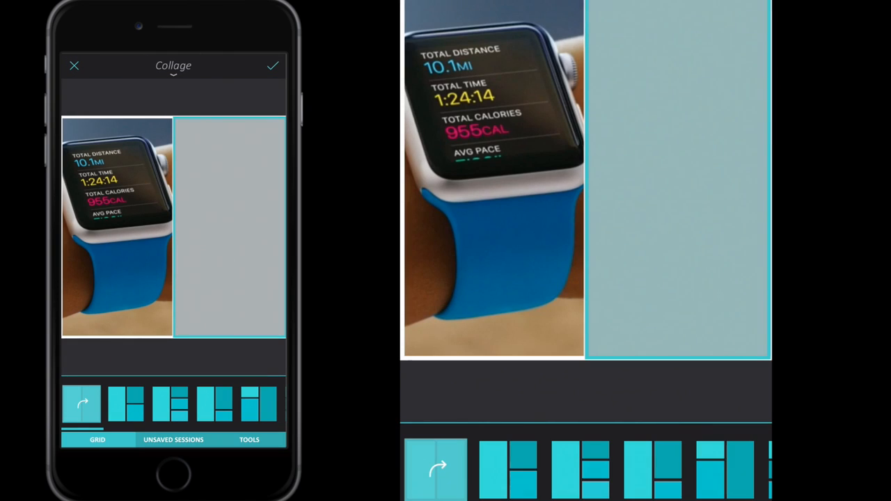